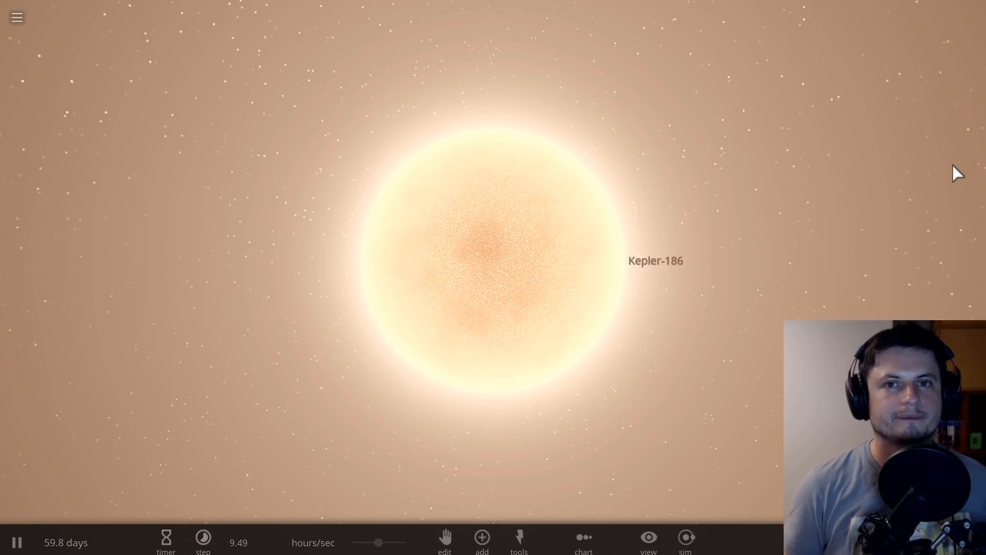
{"action": "mouse_move", "coordinate": [726, 237]}
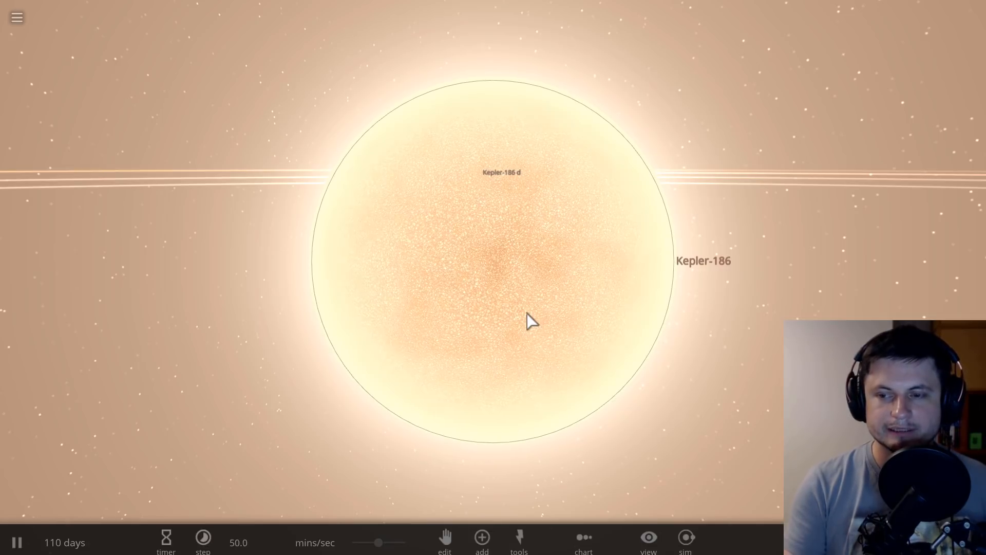
Zoom toward Kepler-186 so its planets' orbit lines cross behind the star.
{"action": "scroll", "scroll_direction": "down", "scroll_amount": 3}
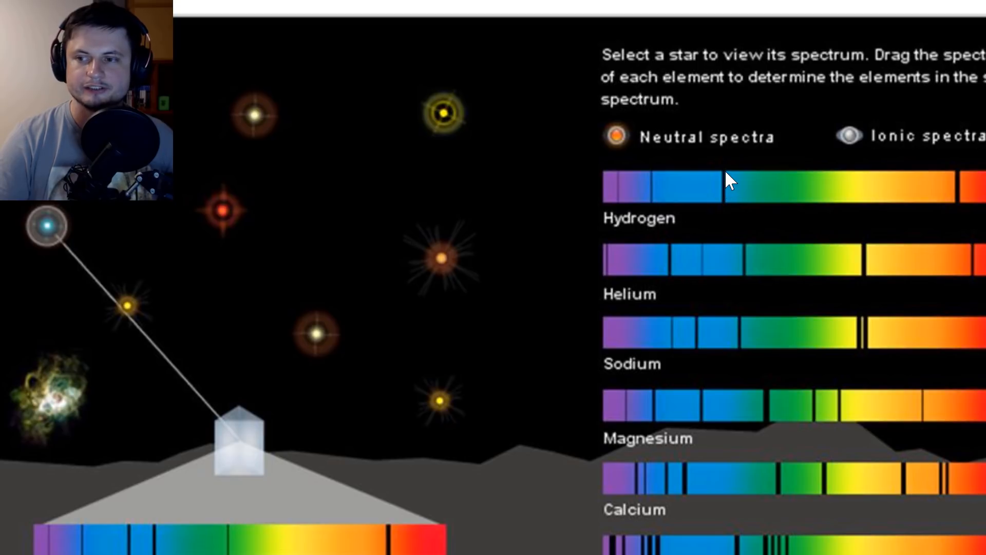
{"action": "mouse_move", "coordinate": [729, 198]}
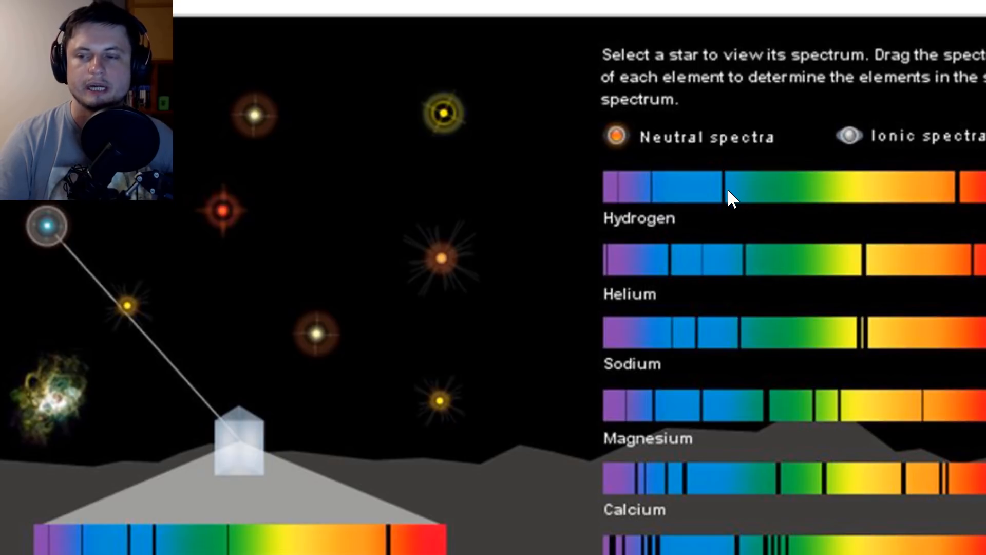
{"action": "mouse_move", "coordinate": [867, 255]}
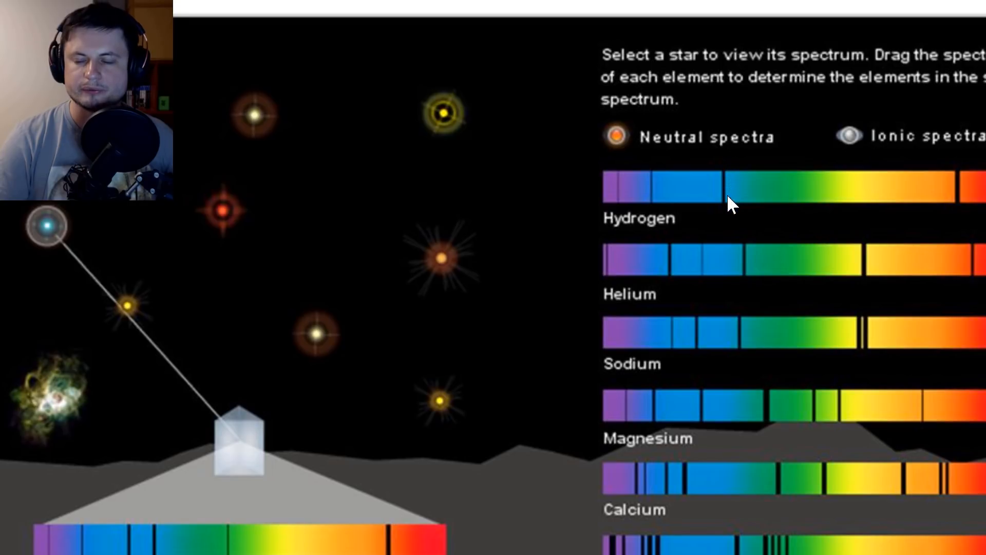
{"action": "mouse_move", "coordinate": [868, 226]}
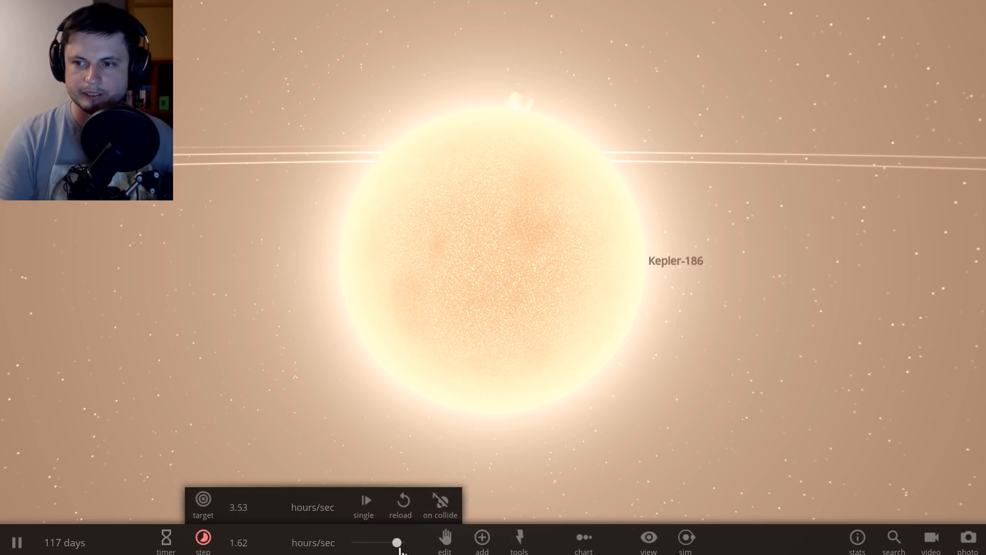
Drag the time-speed slider to about 1.62 hours per second.
{"action": "left_click_drag", "start_coordinate": [397, 543], "coordinate": [377, 542]}
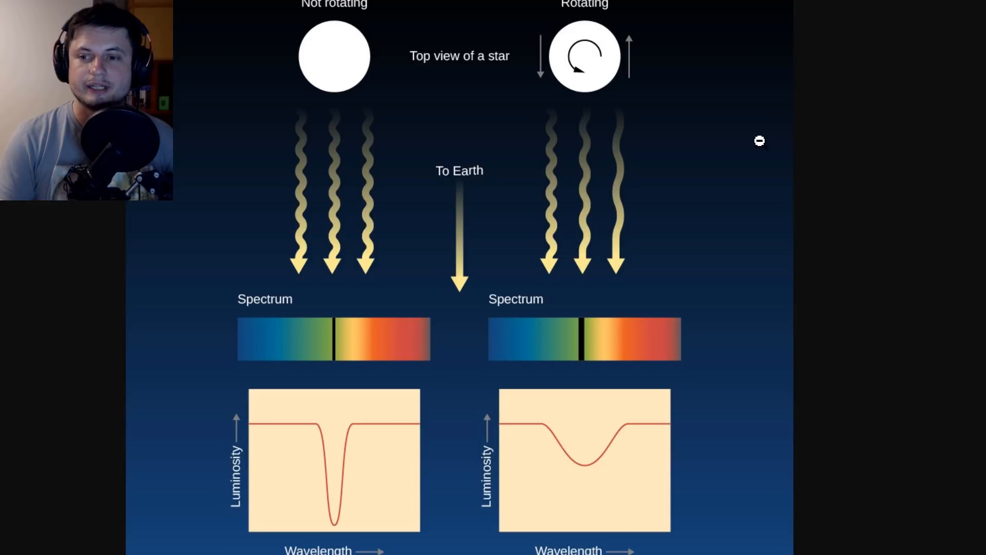
{"action": "mouse_move", "coordinate": [581, 65]}
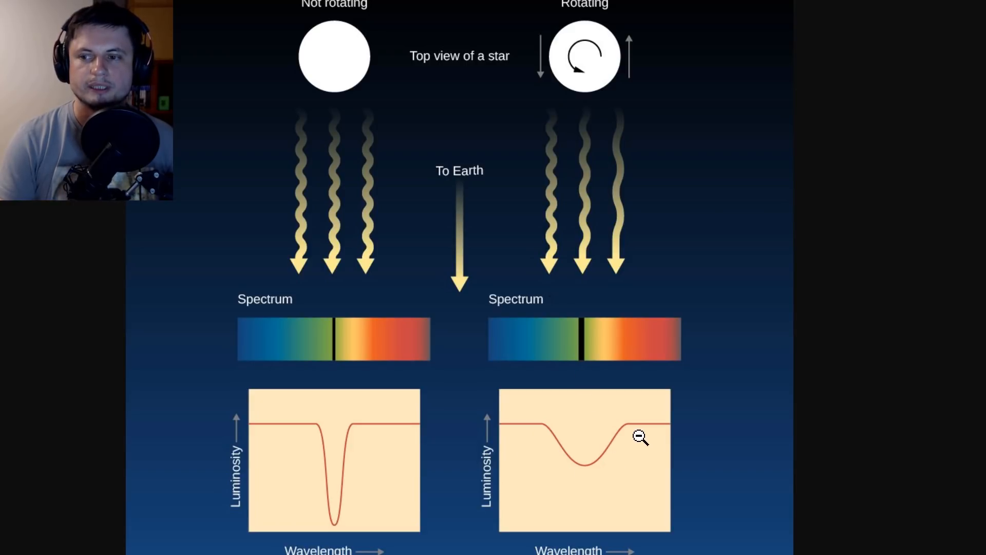
{"action": "mouse_move", "coordinate": [861, 195]}
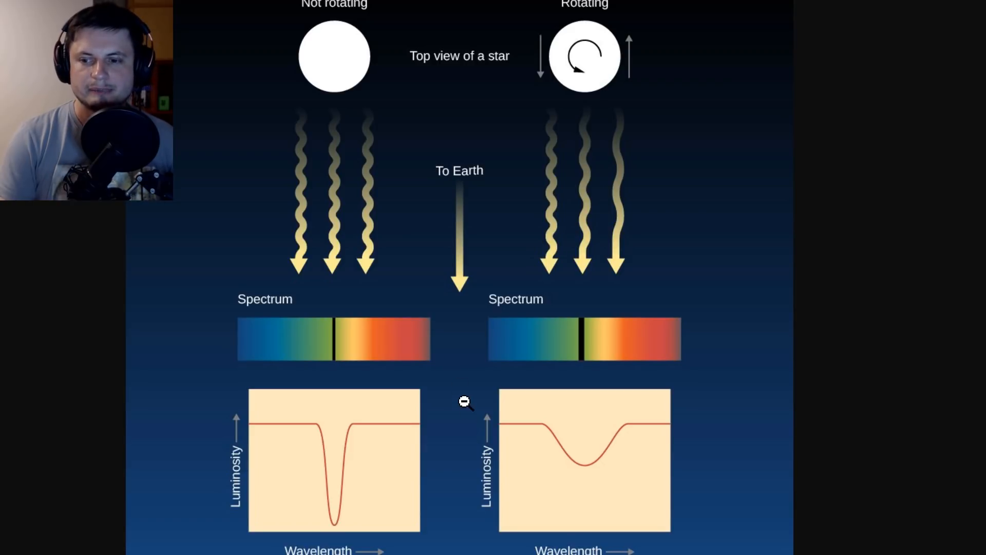
{"action": "mouse_move", "coordinate": [364, 464]}
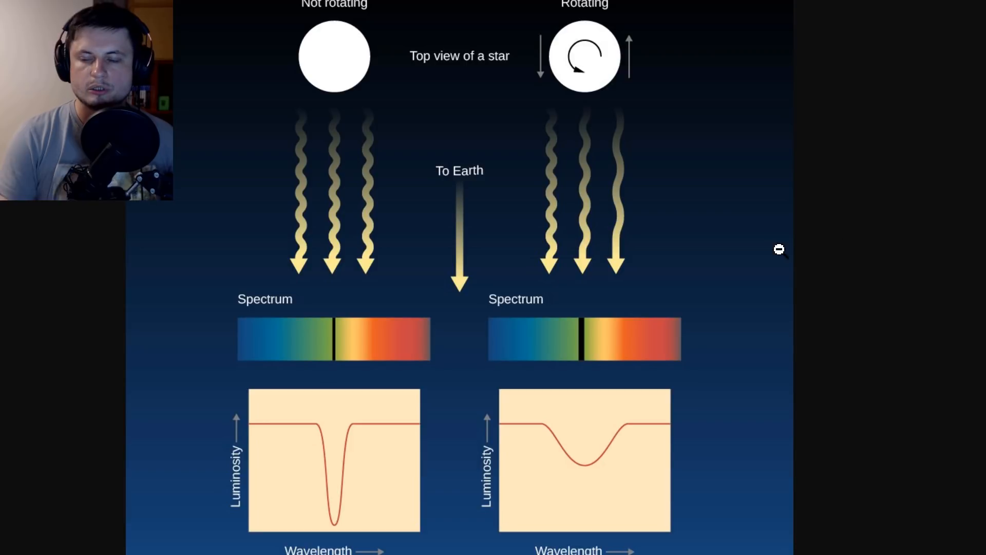
{"action": "mouse_move", "coordinate": [678, 375]}
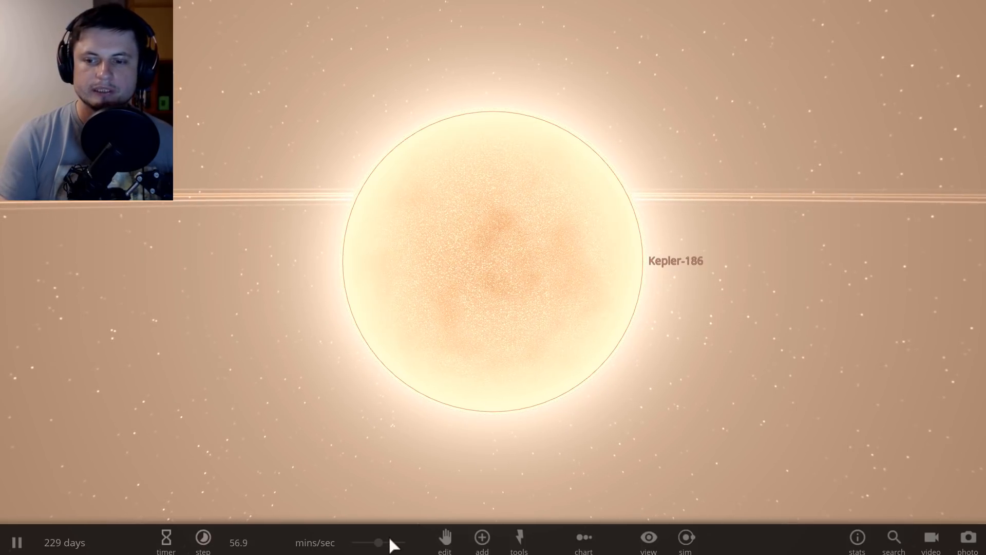
Raise the time-speed rate in the bottom bar to about 18.4 hours per second.
{"action": "left_click", "coordinate": [202, 537]}
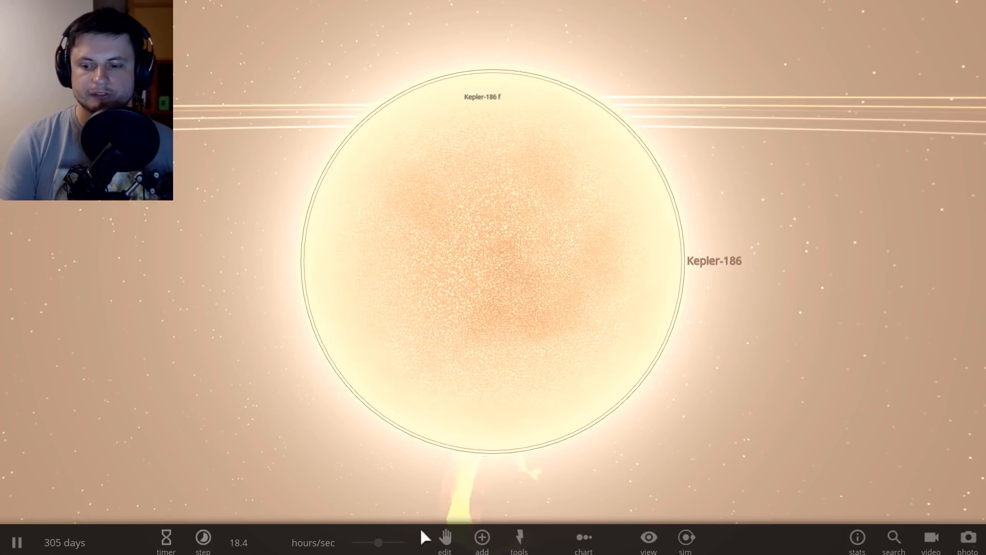
Zoom out until a dense star cluster with a glowing core fills the view.
{"action": "scroll", "scroll_direction": "down", "scroll_amount": 3}
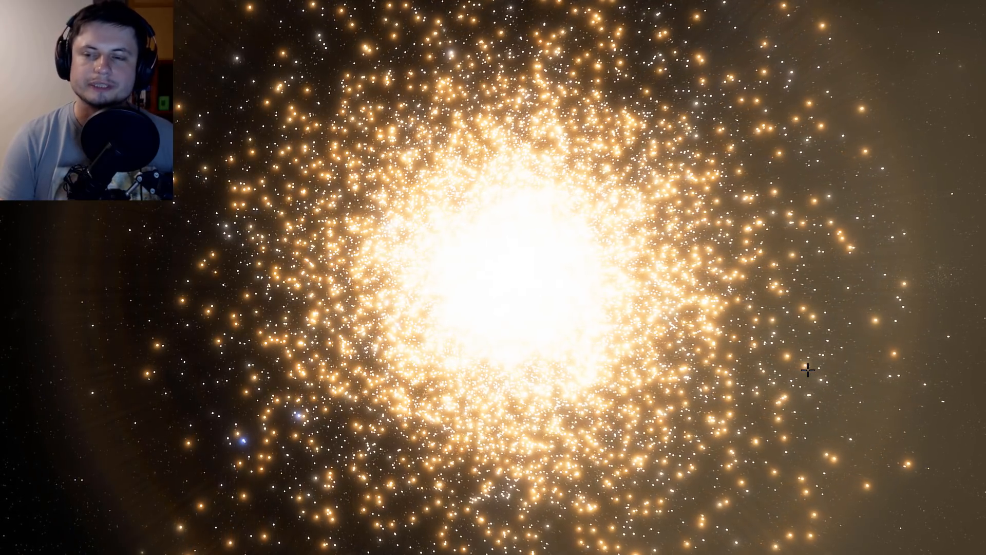